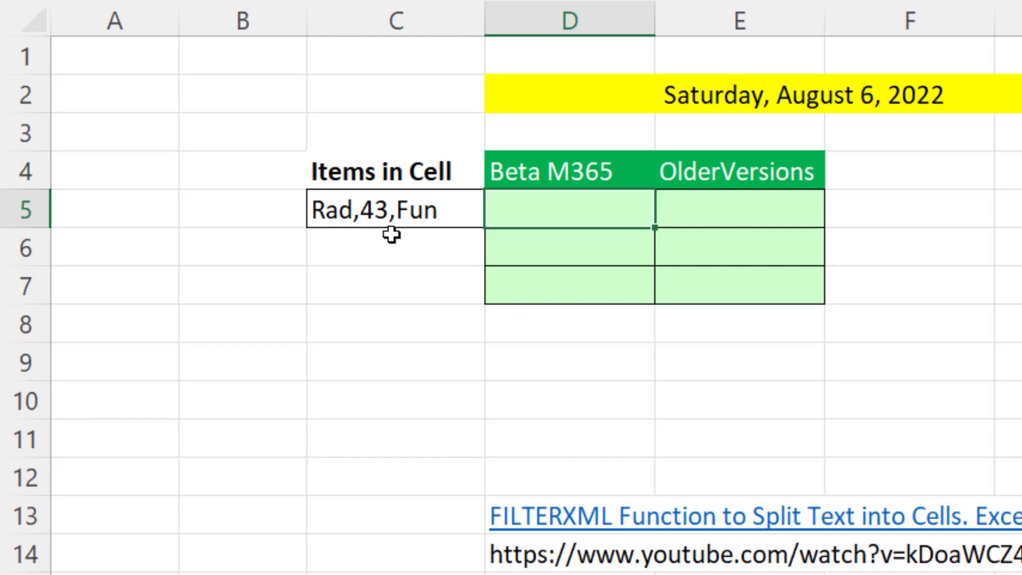
mouse_move(500, 493)
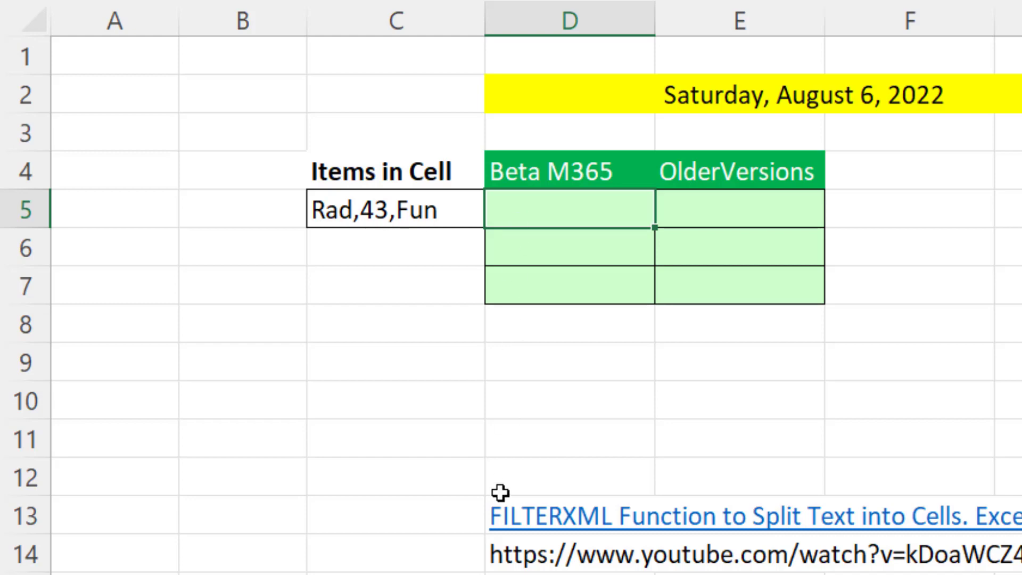
- Start a TEXTSPLIT formula in D5 by typing =tex and picking TEXTSPLIT
text(=tex)
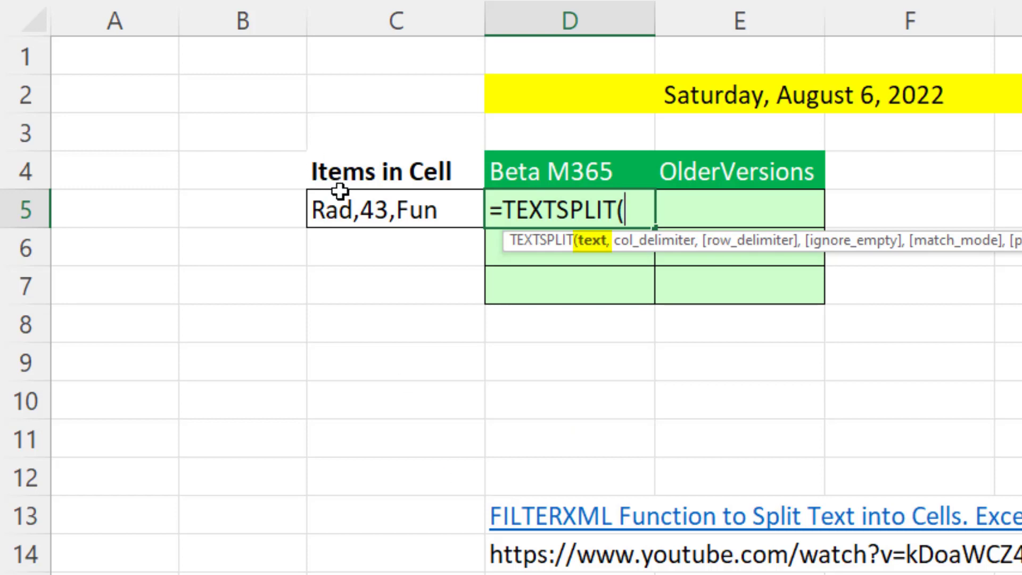
- Finish D5 as TEXTSPLIT of C5 with "," as row delimiter, giving Rad, 43, Fun
click(396, 210)
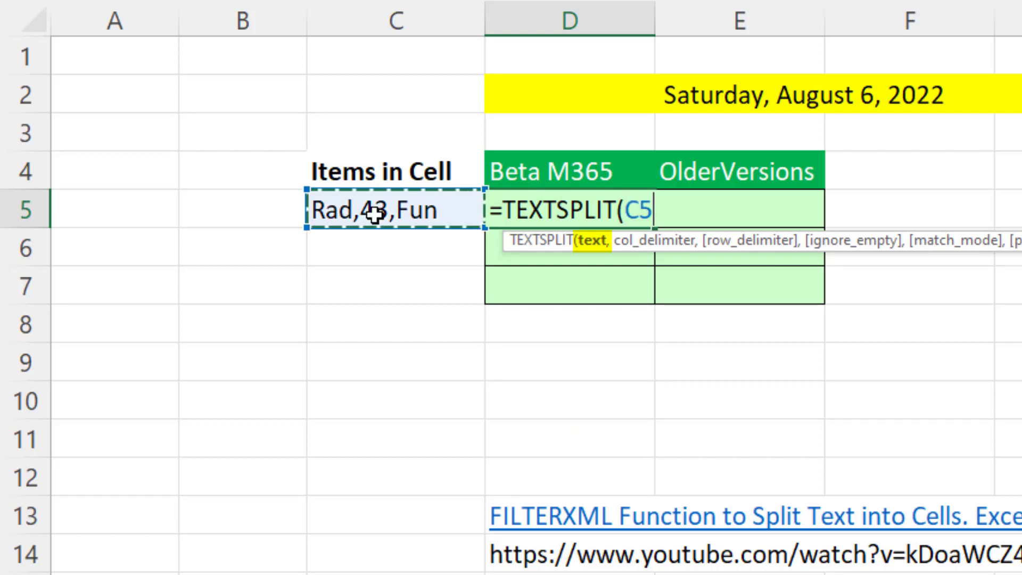
text(,)
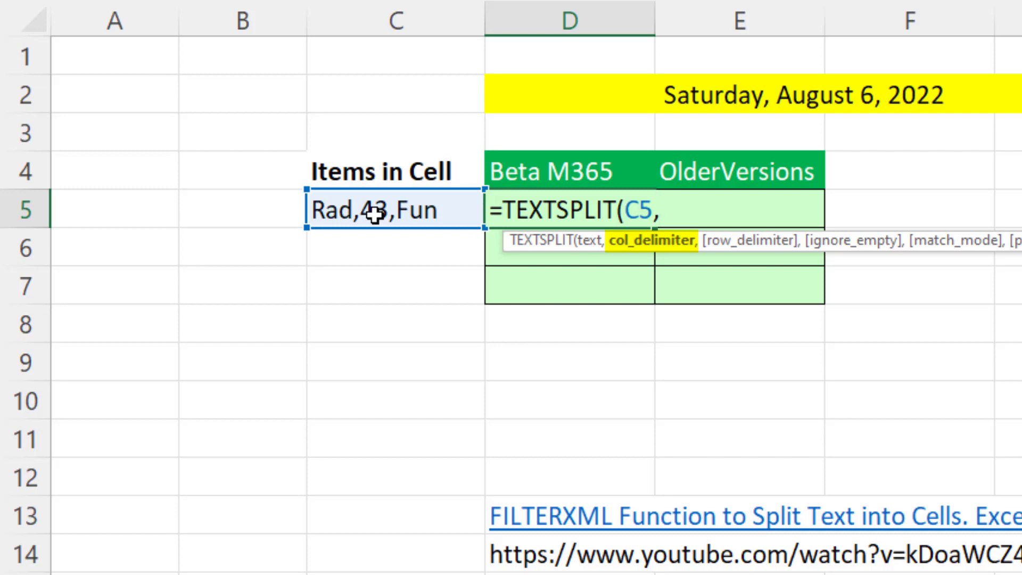
text(,)
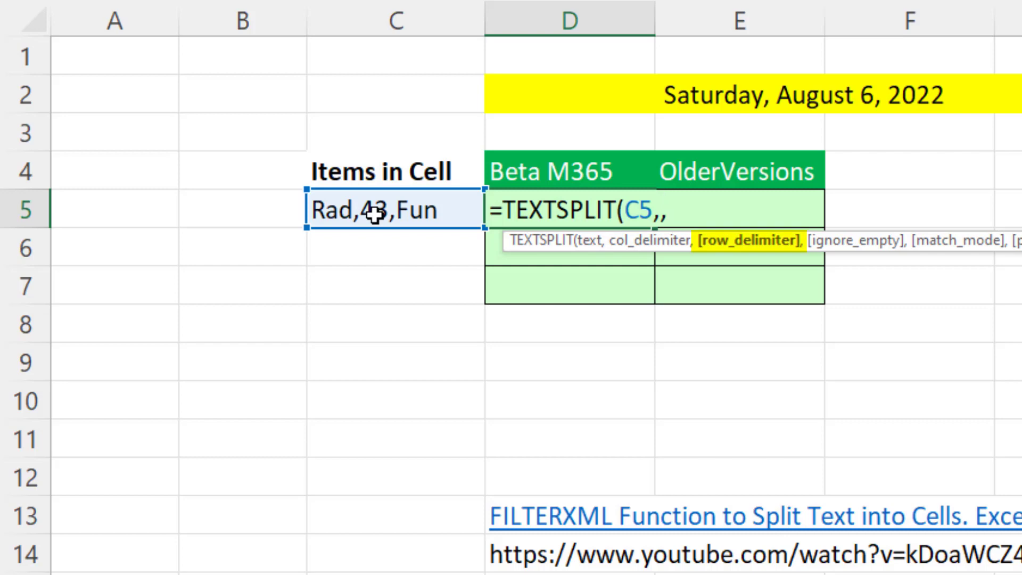
text(",)
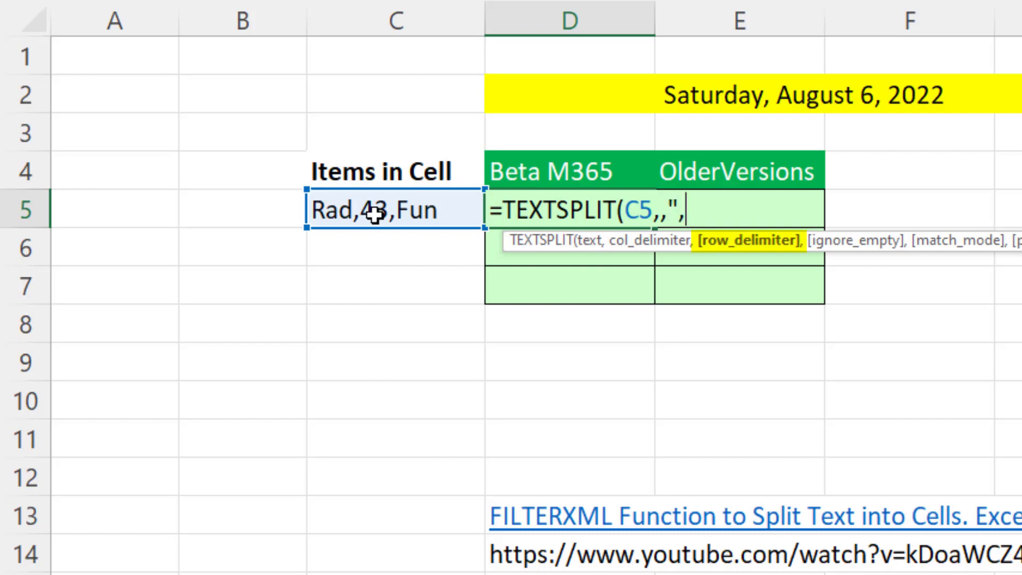
text(")
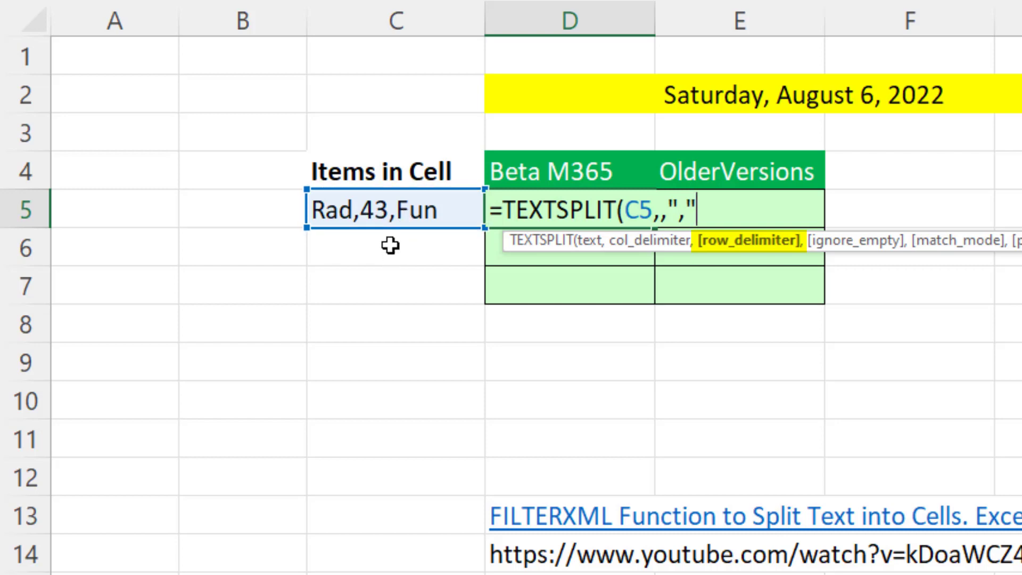
mouse_move(625, 386)
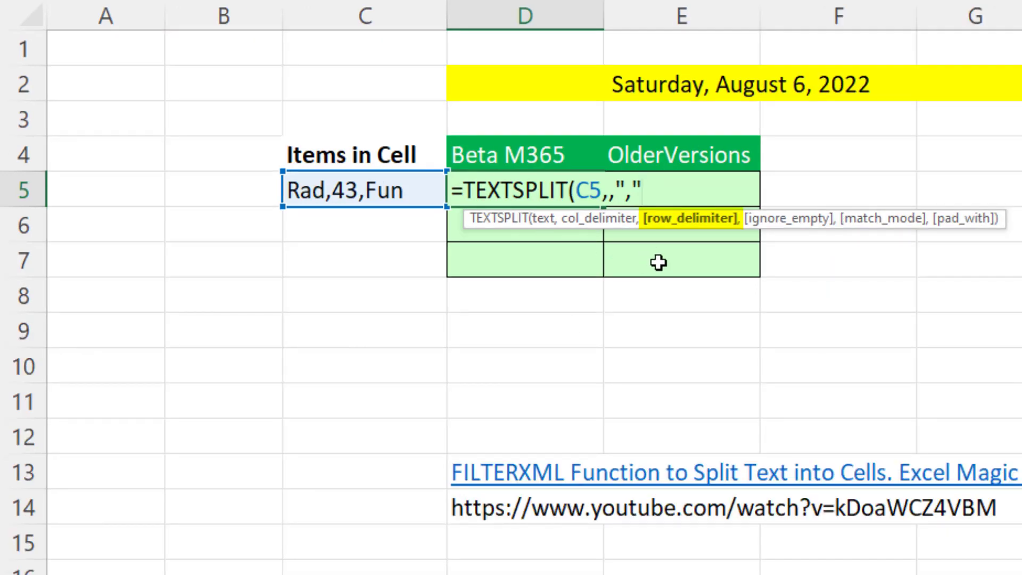
mouse_move(822, 247)
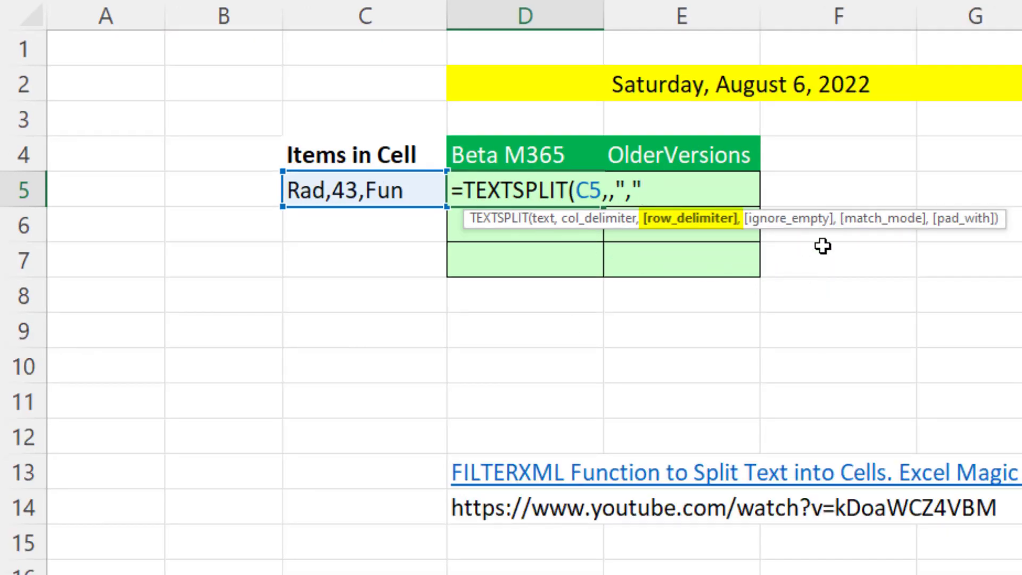
text(,)
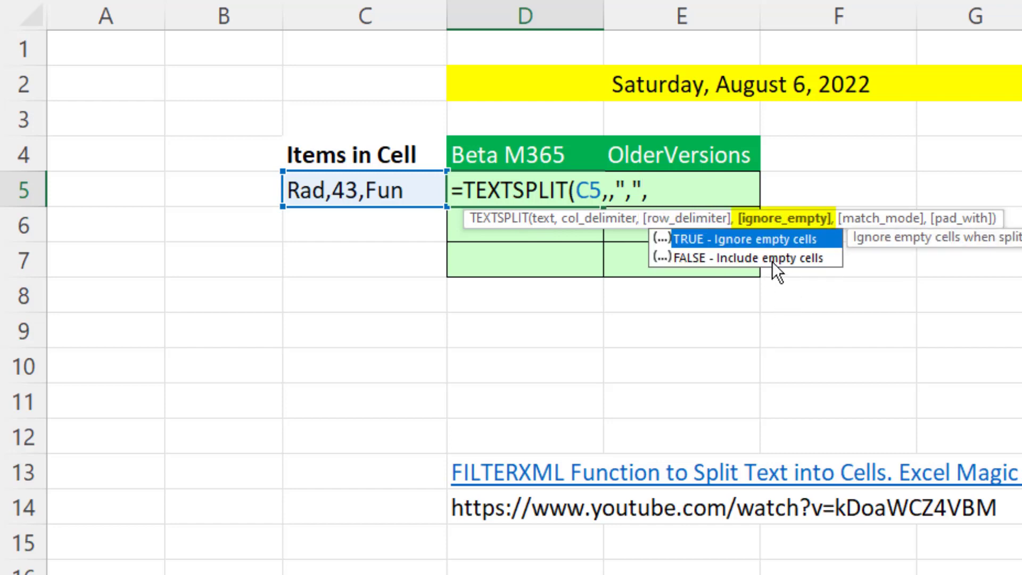
mouse_move(841, 353)
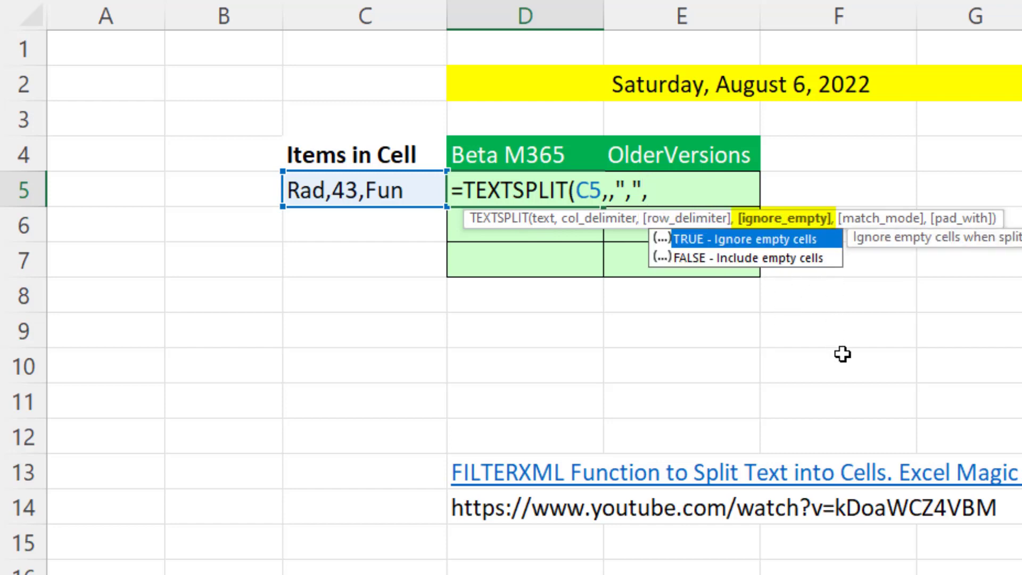
text(,)
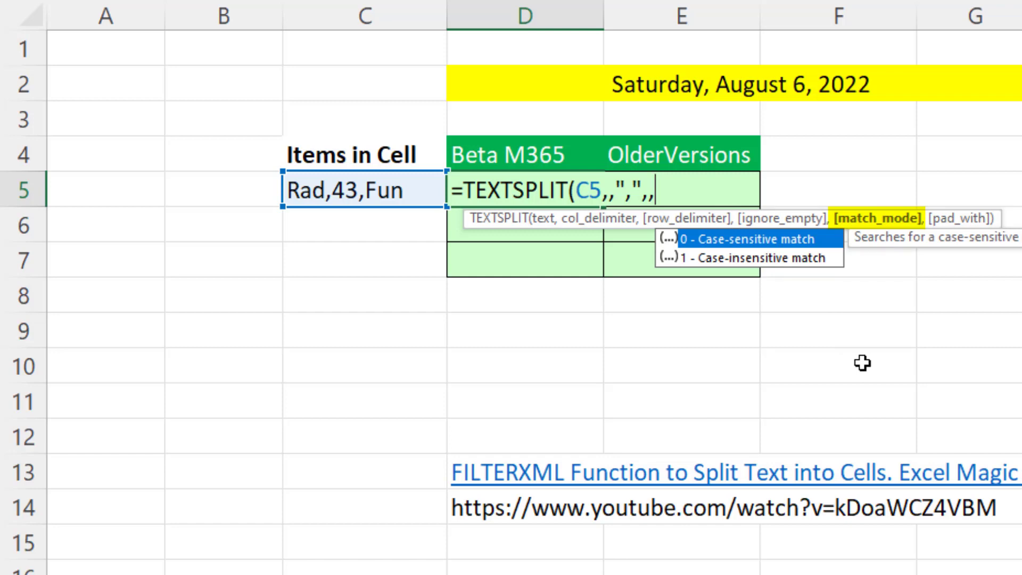
text(,)
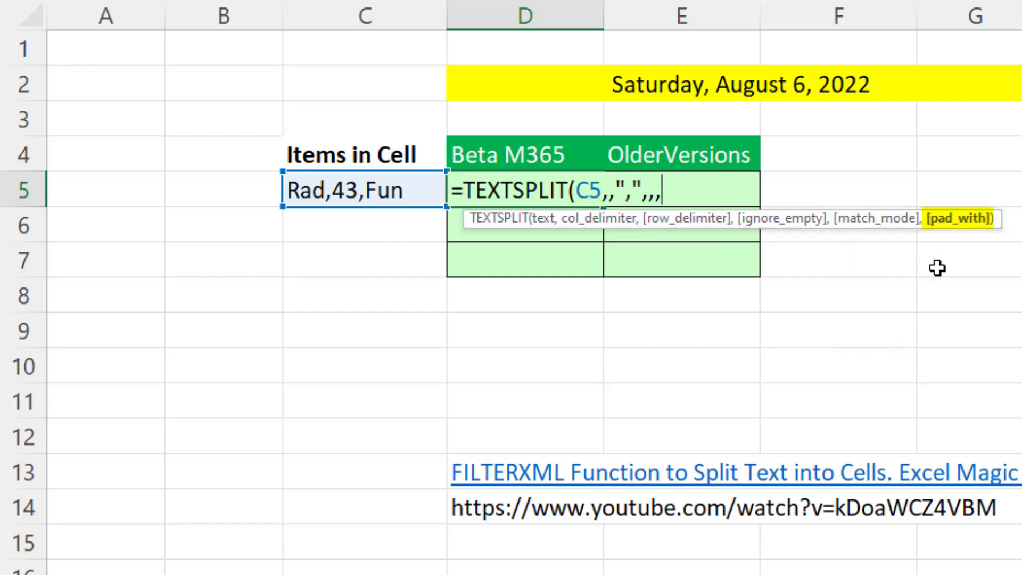
mouse_move(954, 243)
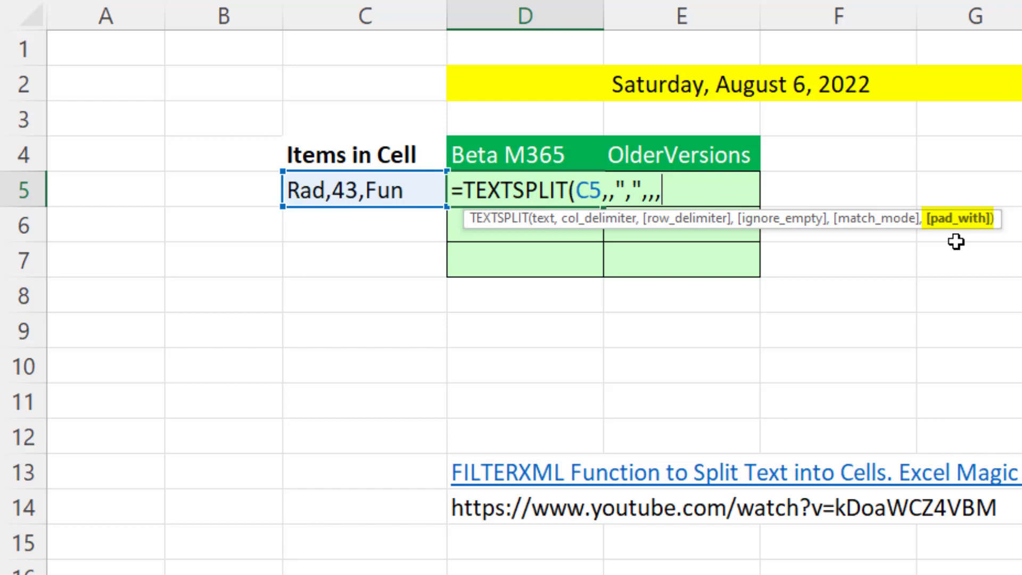
mouse_move(972, 246)
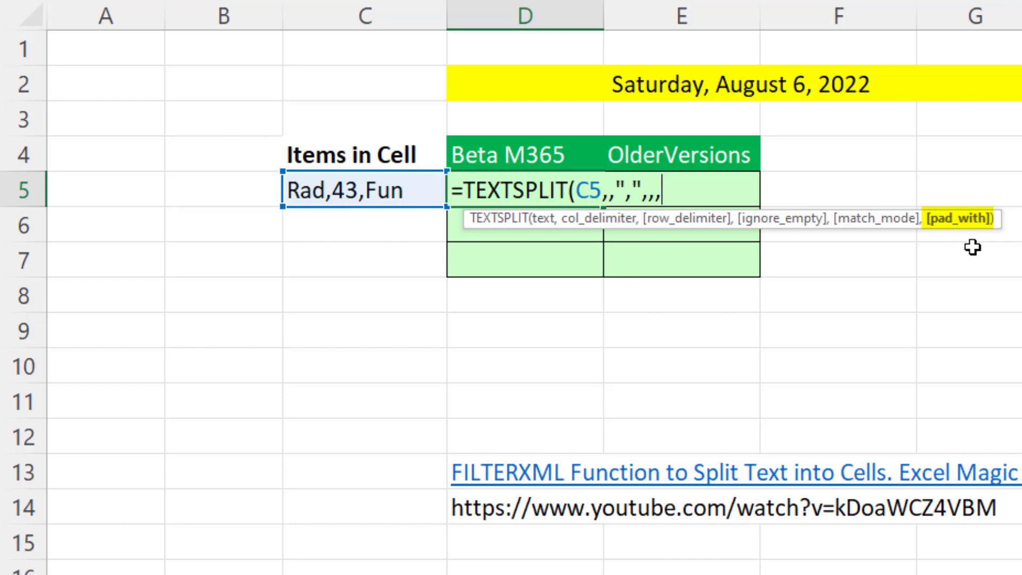
key(backspace)
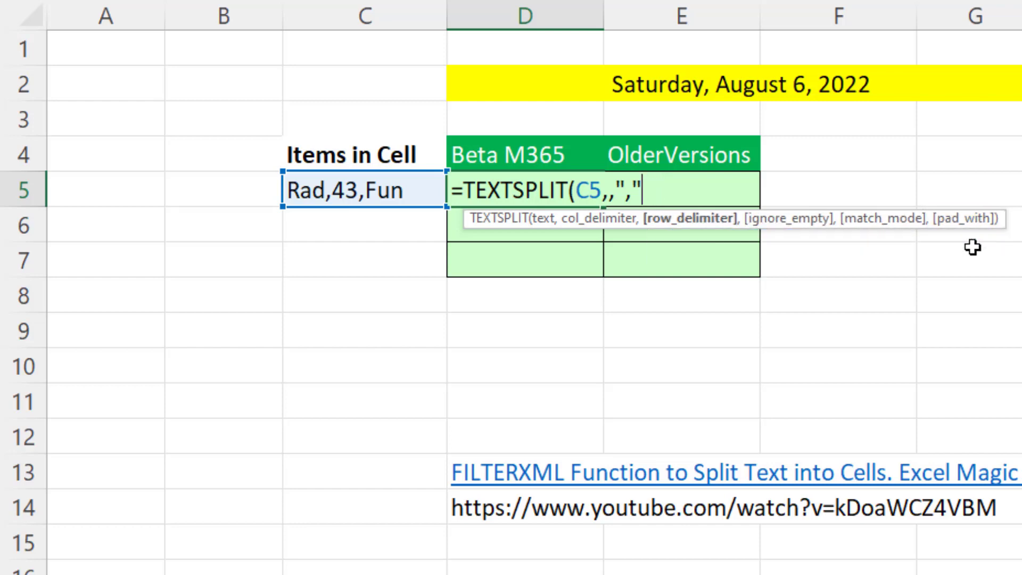
text()&"</a></b>","//a"))
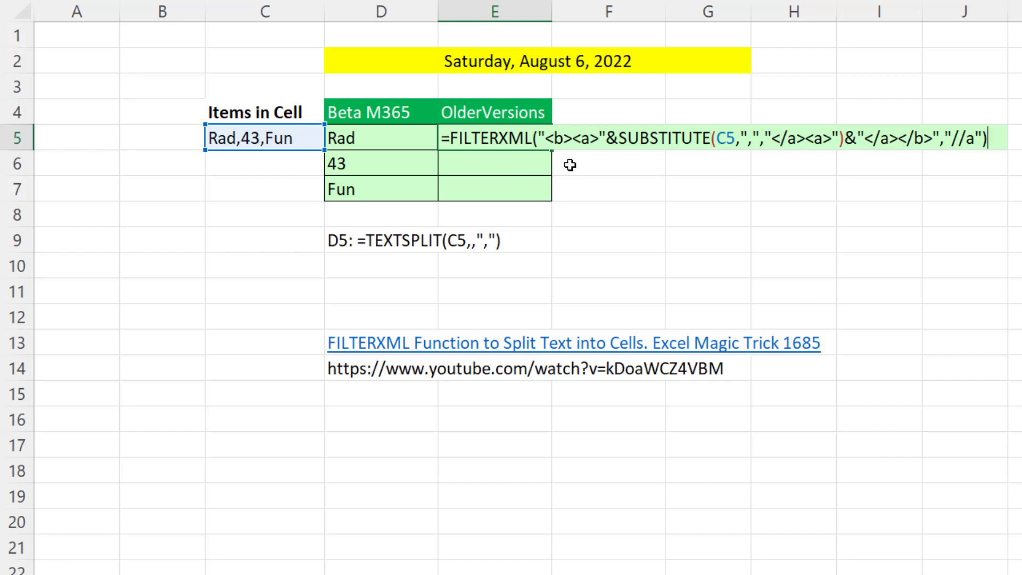
mouse_move(616, 160)
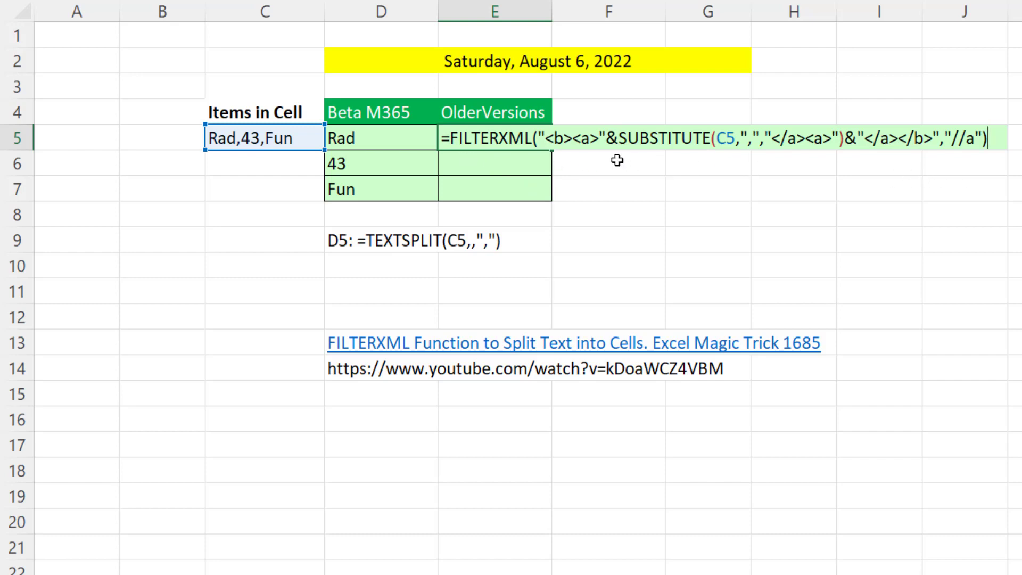
mouse_move(522, 324)
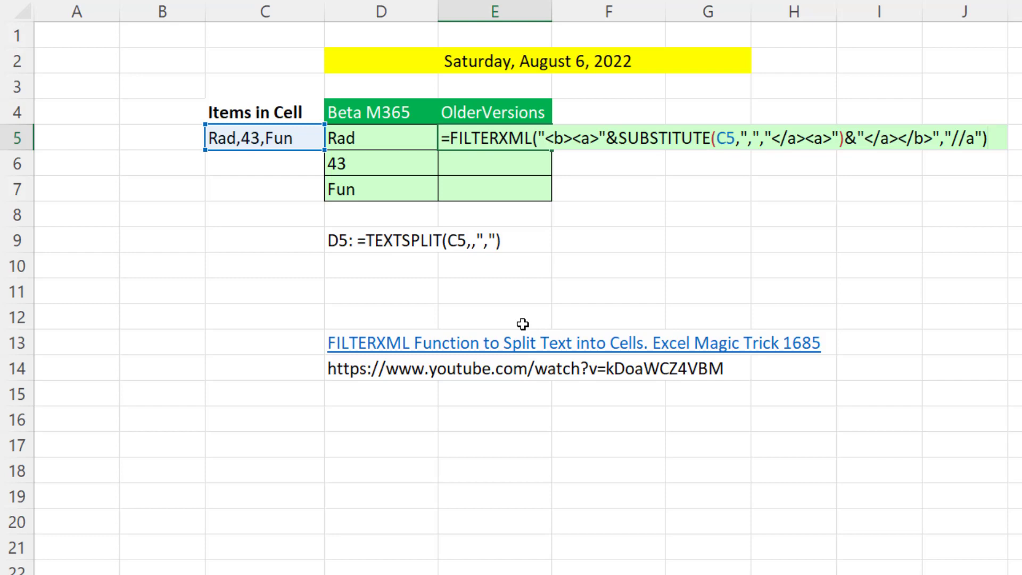
mouse_move(714, 175)
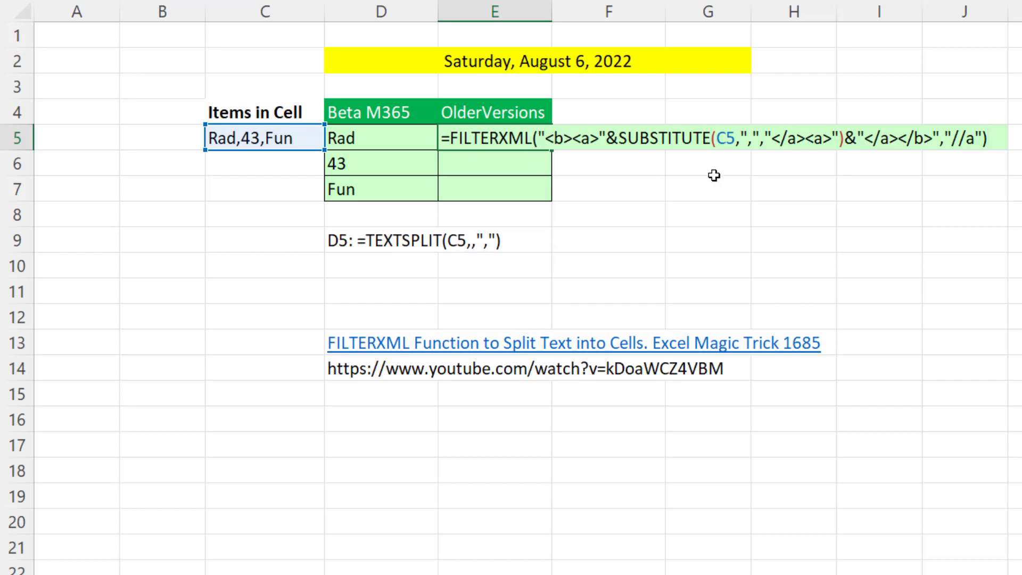
mouse_move(877, 174)
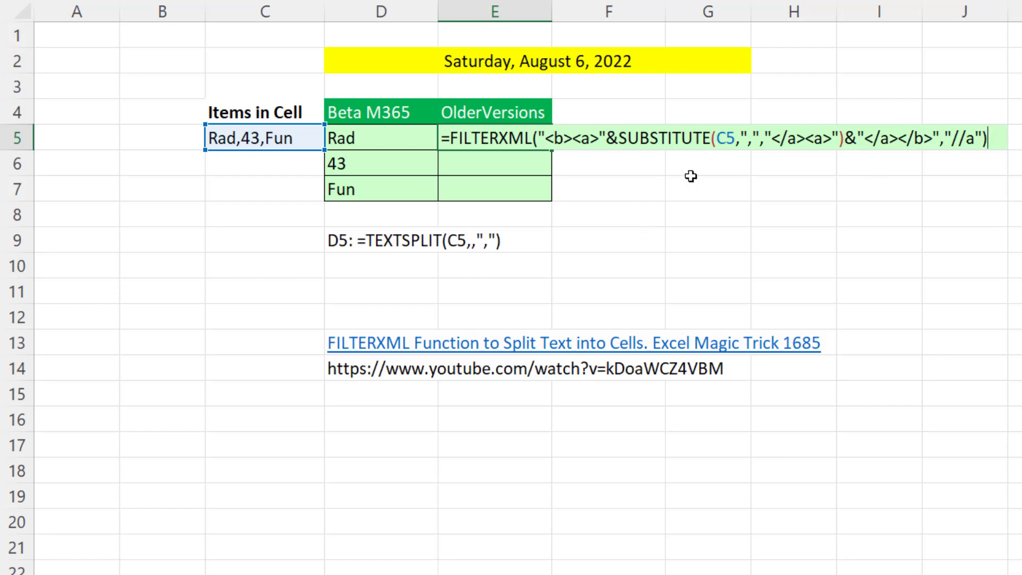
mouse_move(694, 170)
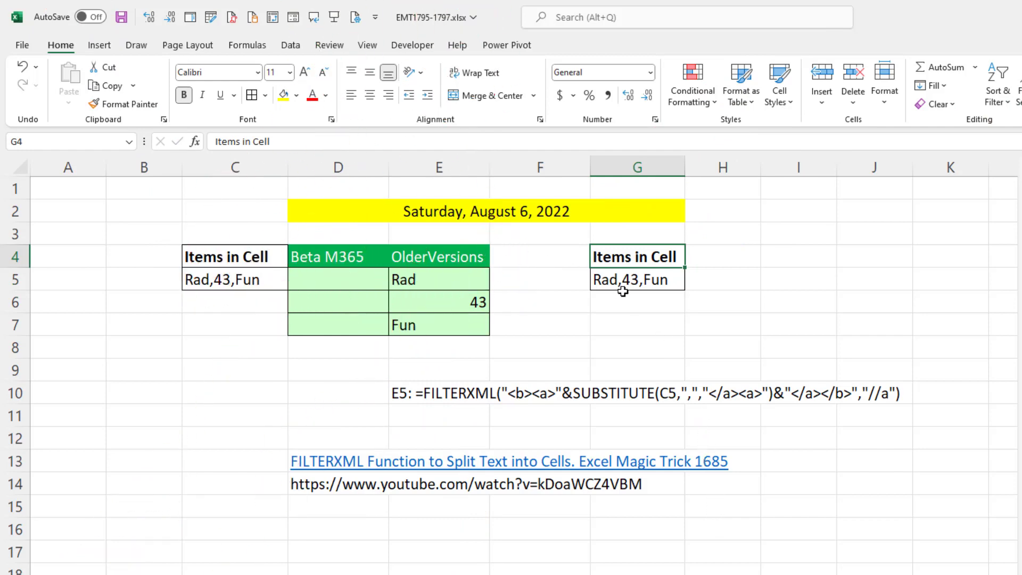
mouse_move(662, 354)
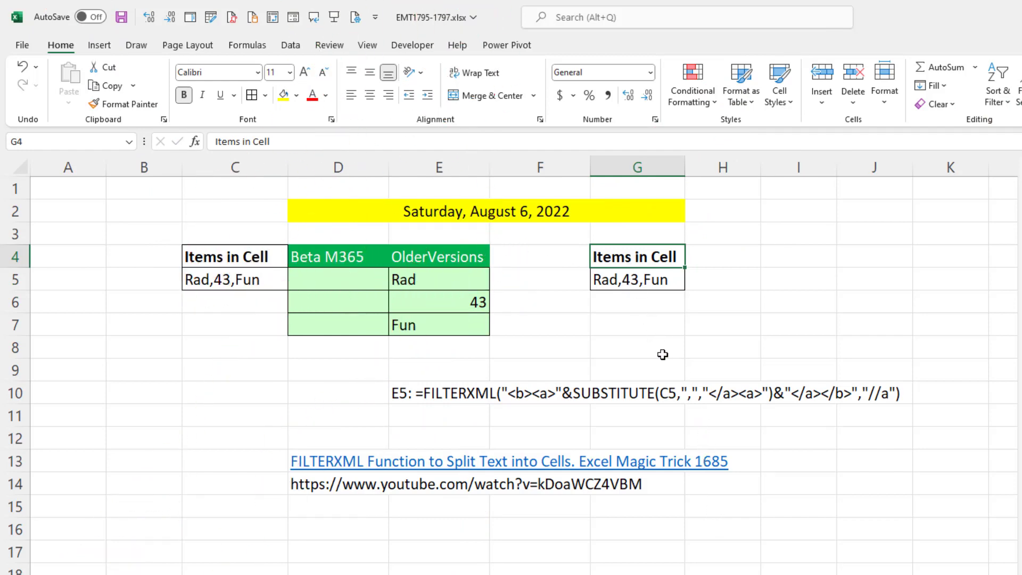
- Convert the Items in Cell range G4:G5 into a table with headers
key(ctrl+t)
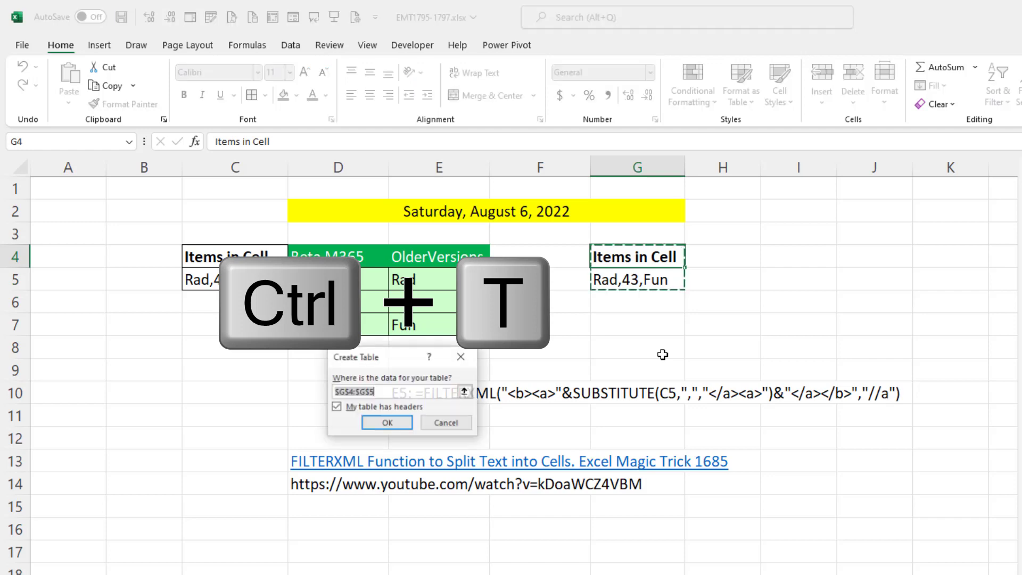
click(386, 422)
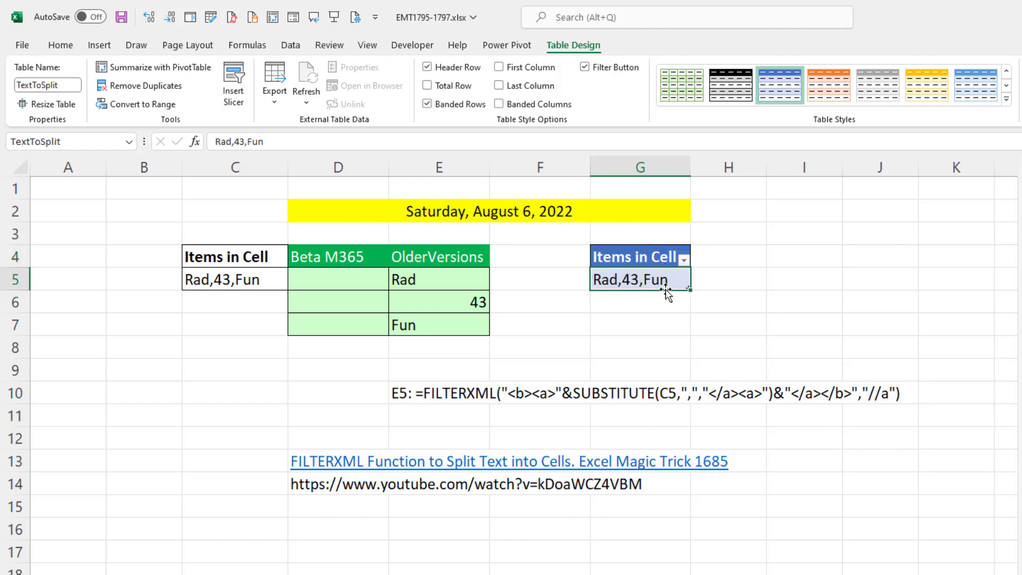
mouse_move(642, 279)
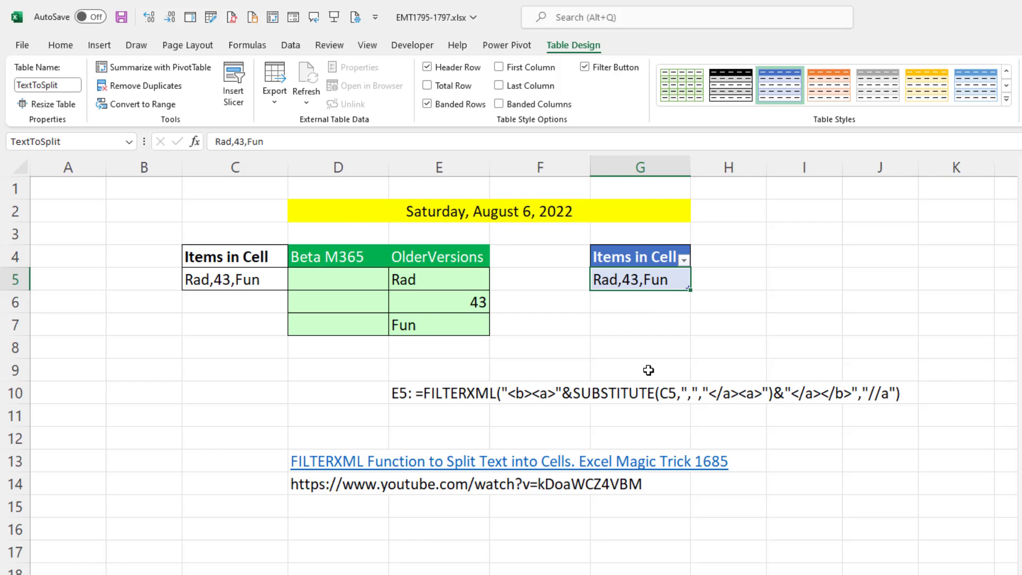
mouse_move(637, 337)
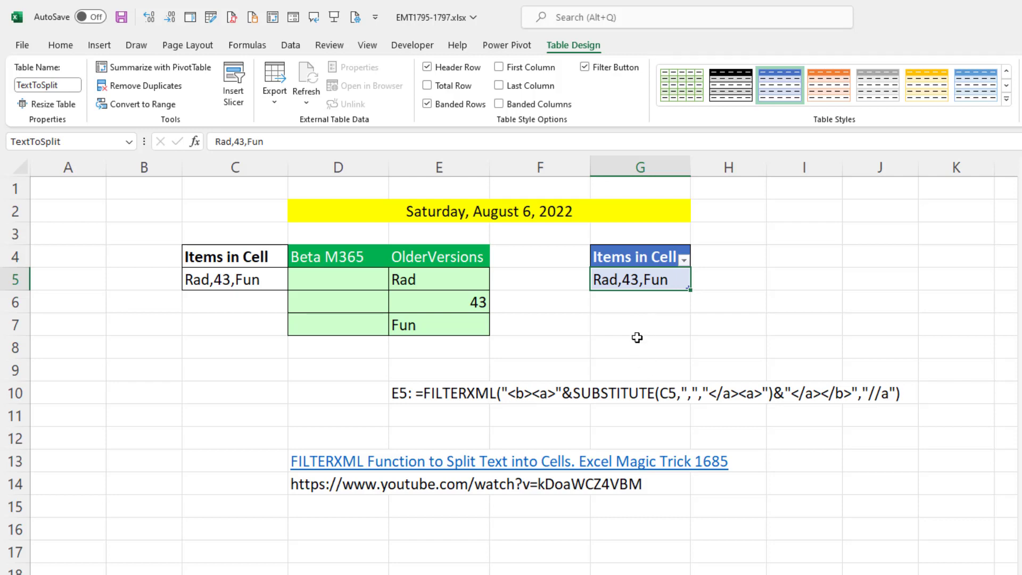
mouse_move(212, 93)
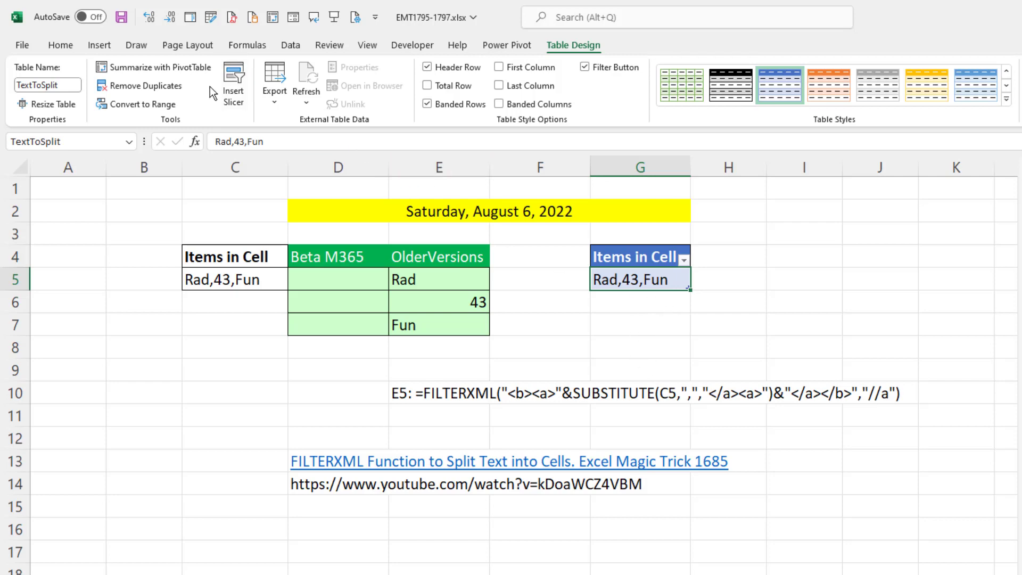
- Load TextToSplit into Power Query, delete Changed Type, and choose Split Column by Delimiter
click(290, 44)
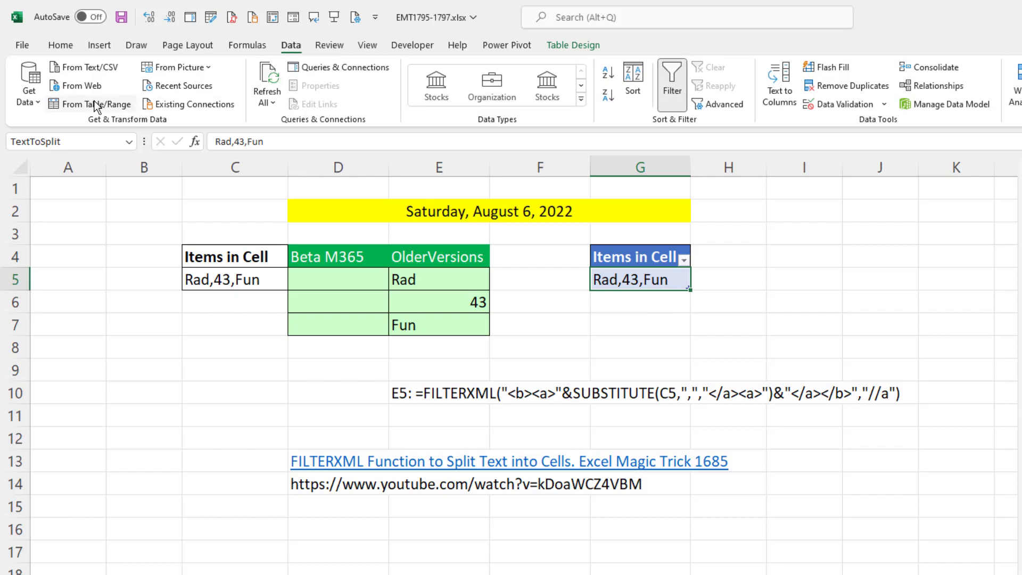
click(95, 103)
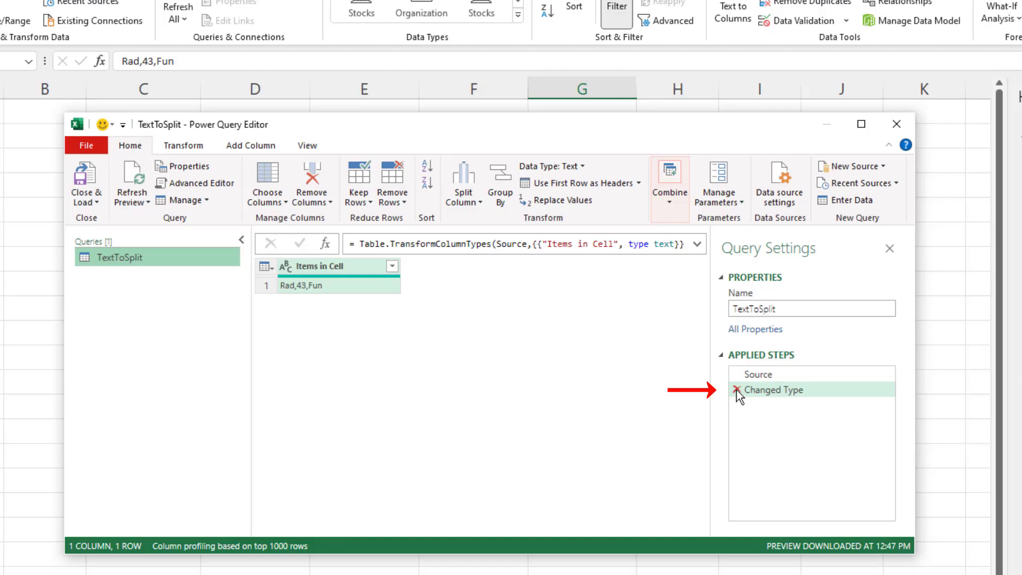
click(737, 389)
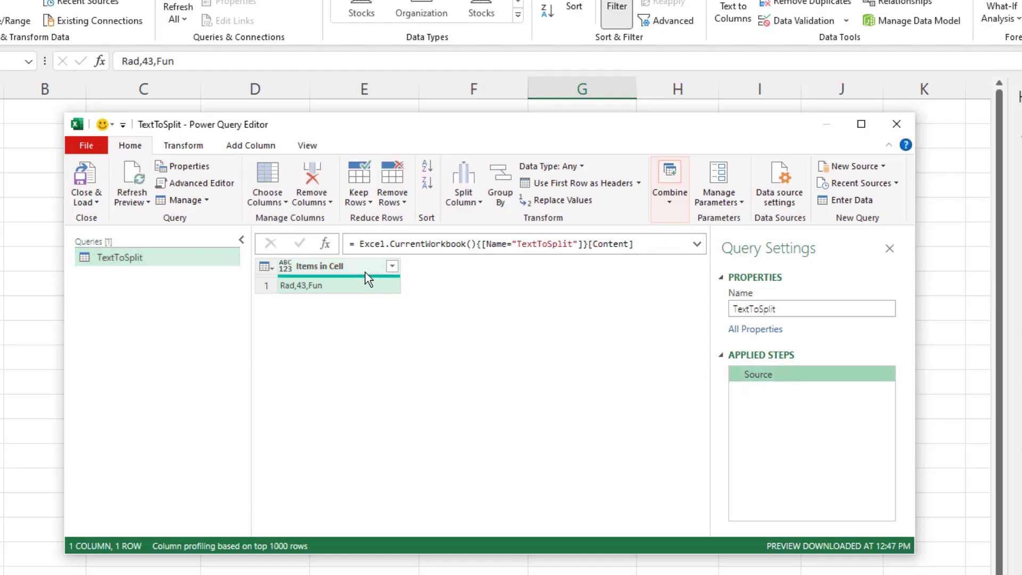
right_click(319, 266)
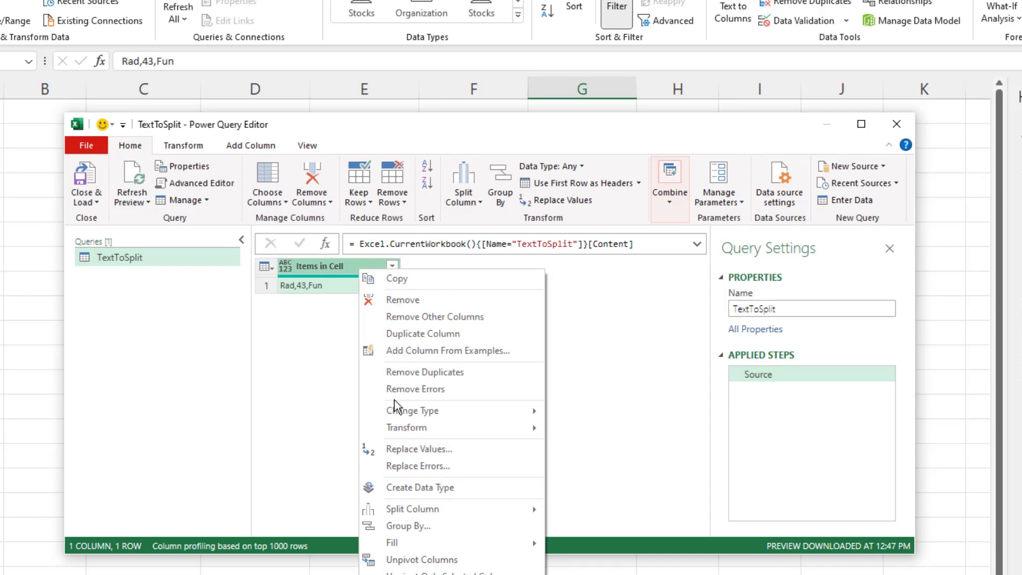
mouse_move(412, 508)
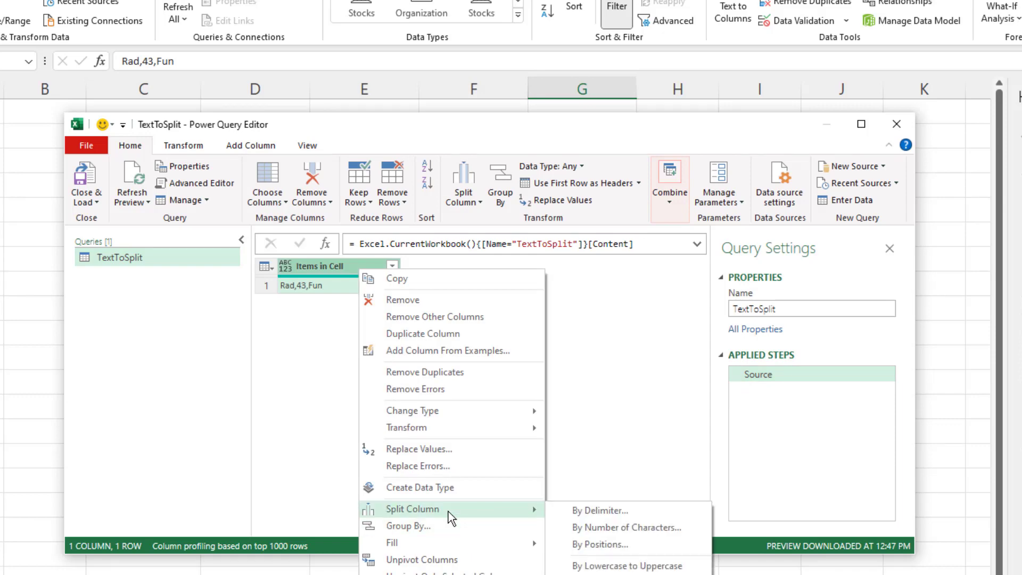
click(599, 509)
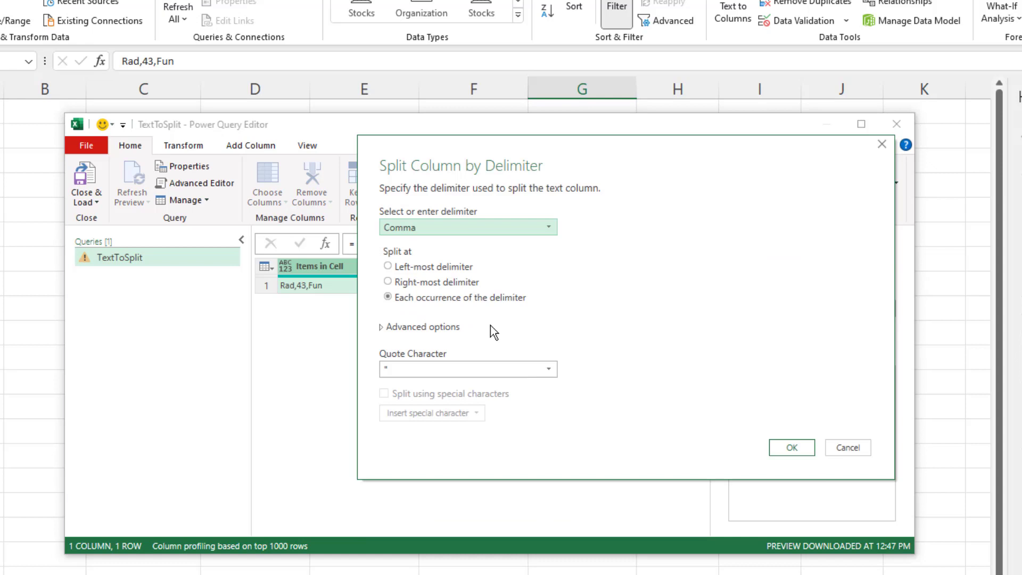
- Split Items in Cell by comma into rows, yielding Rad, 43 and Fun
click(423, 326)
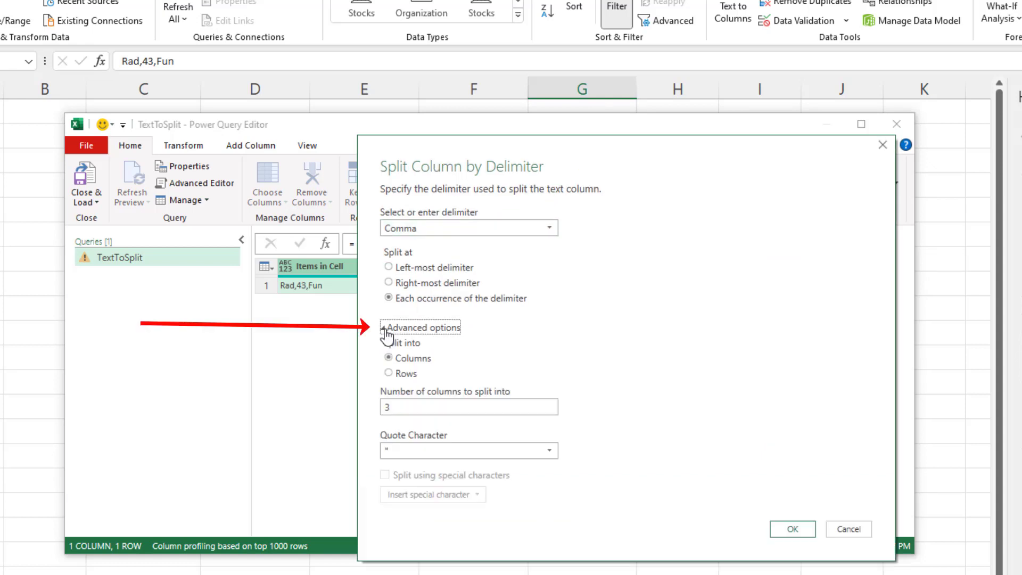
click(388, 374)
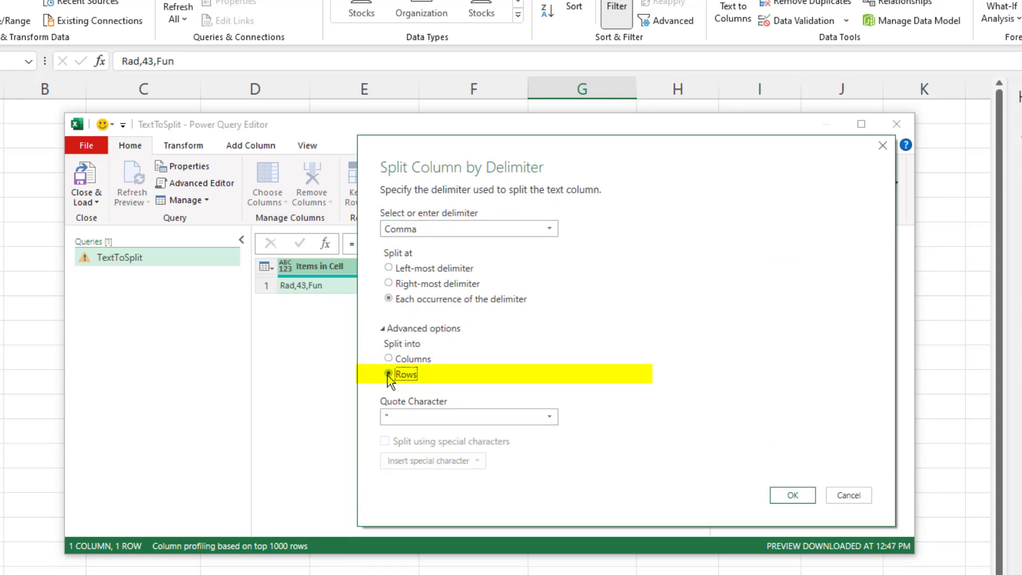
click(791, 495)
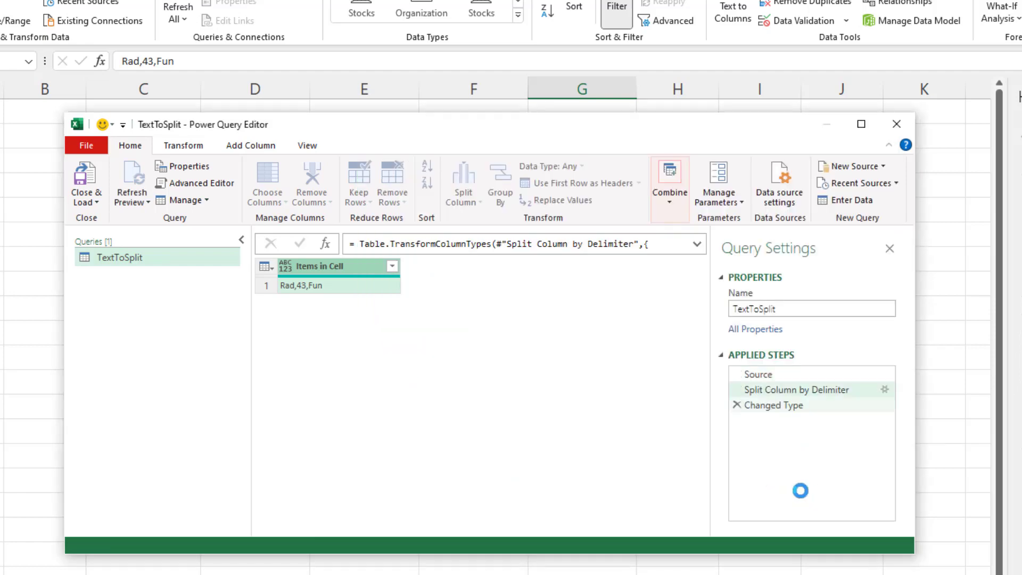
click(85, 184)
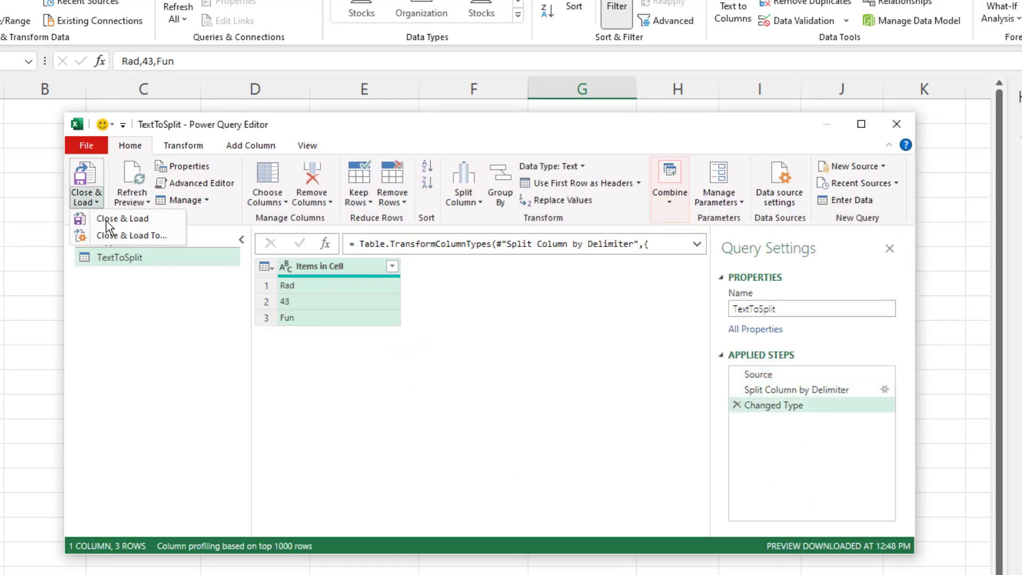
- Load the query as a table at $I$4, then check the FILTERXML formula in E5
click(121, 218)
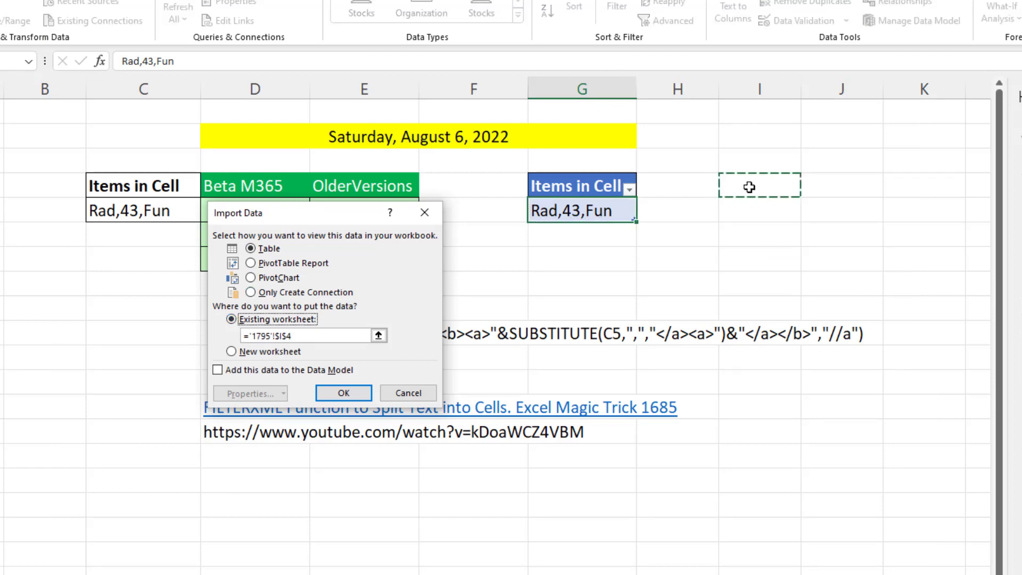
click(342, 392)
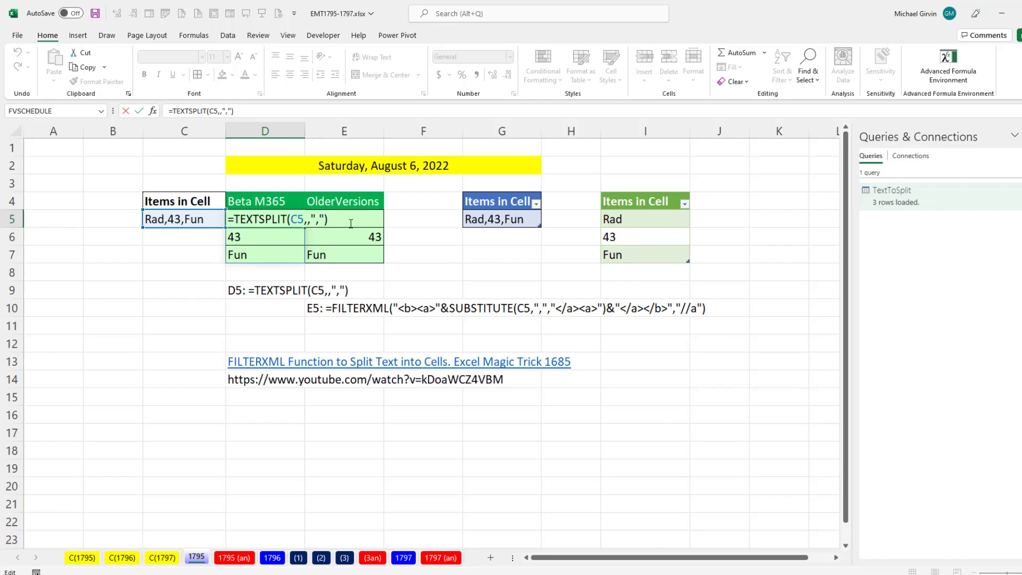
click(343, 219)
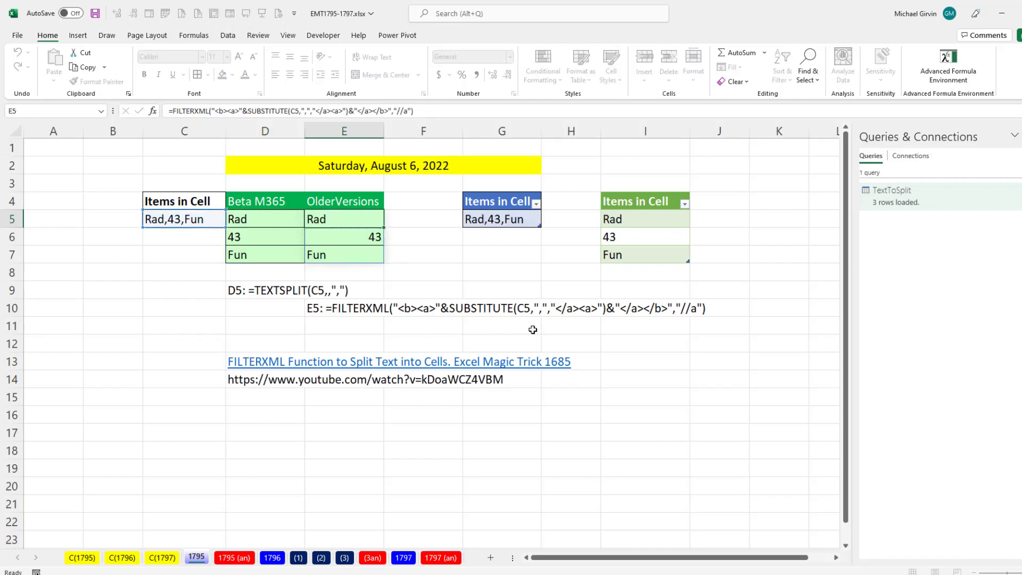